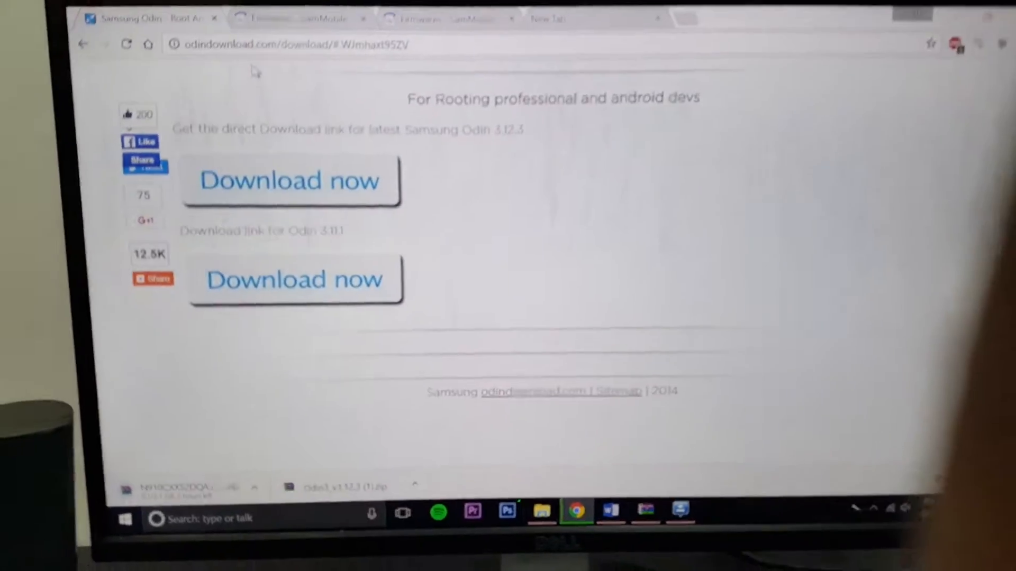
- Download the Odin 3.12.3 package from odindownload.com
{"action": "left_click", "coordinate": [288, 182]}
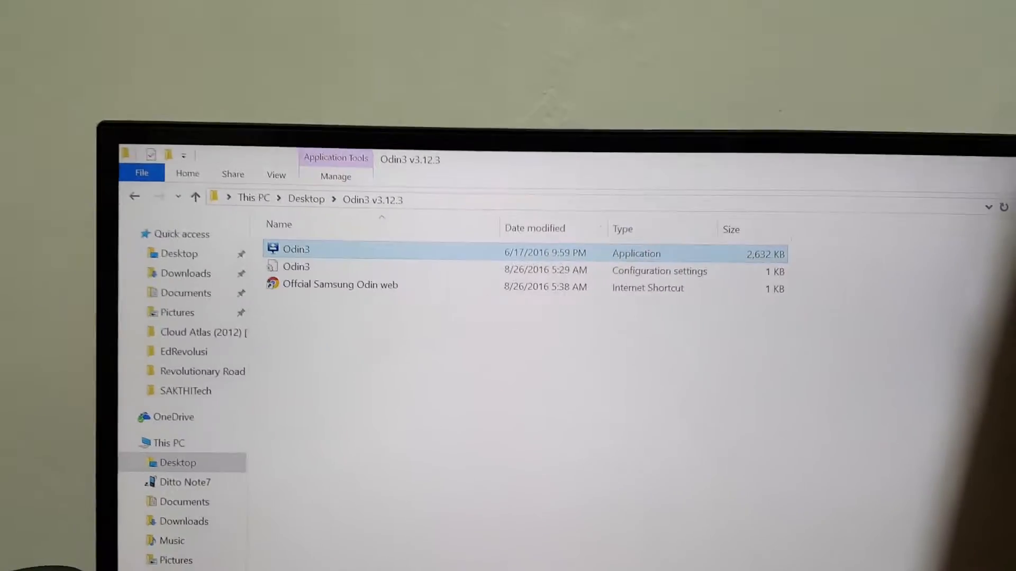
- Launch Odin3 from the Desktop's Odin3 v3.12.3 folder
{"action": "double_click", "coordinate": [296, 249]}
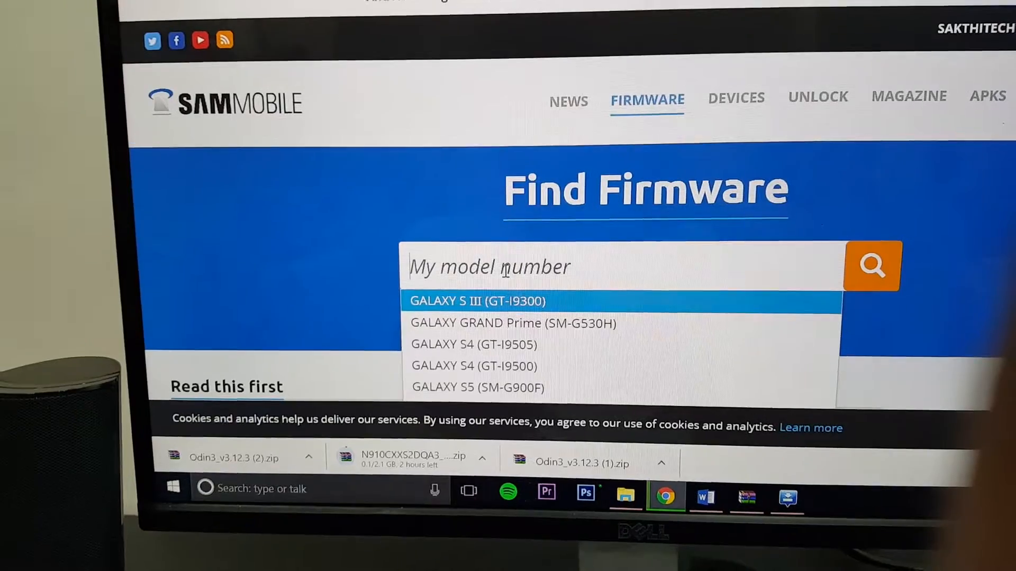
- Search SamMobile firmware for the GALAXY Note4 (SM-N910C) model
{"action": "type", "text": "N"}
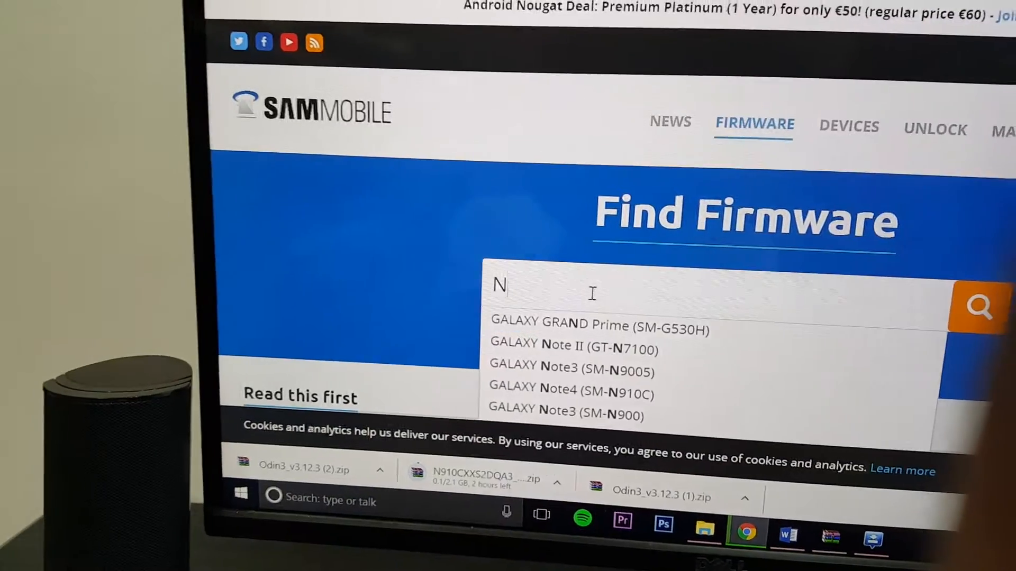
{"action": "type", "text": "910C"}
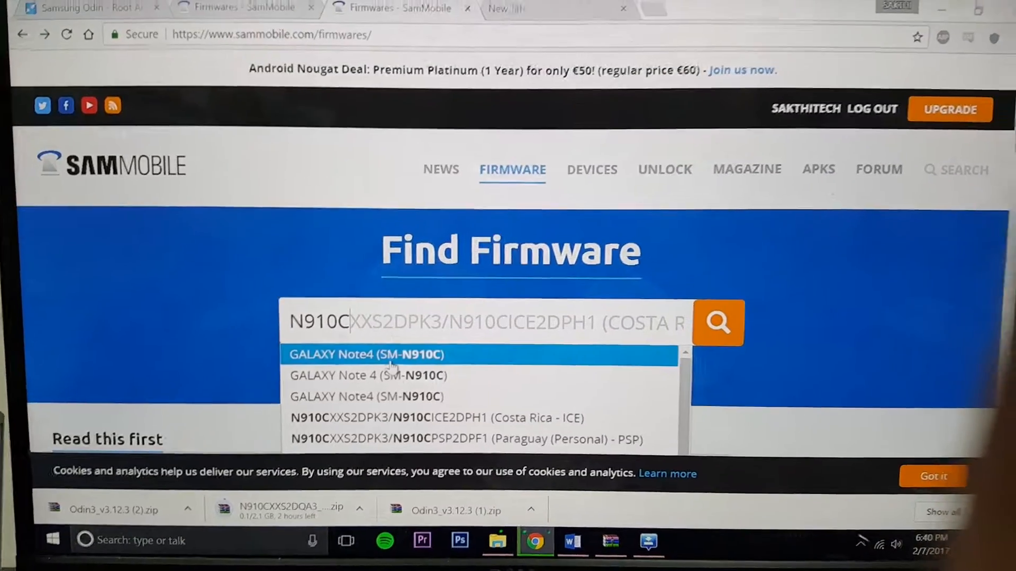
{"action": "left_click", "coordinate": [368, 355]}
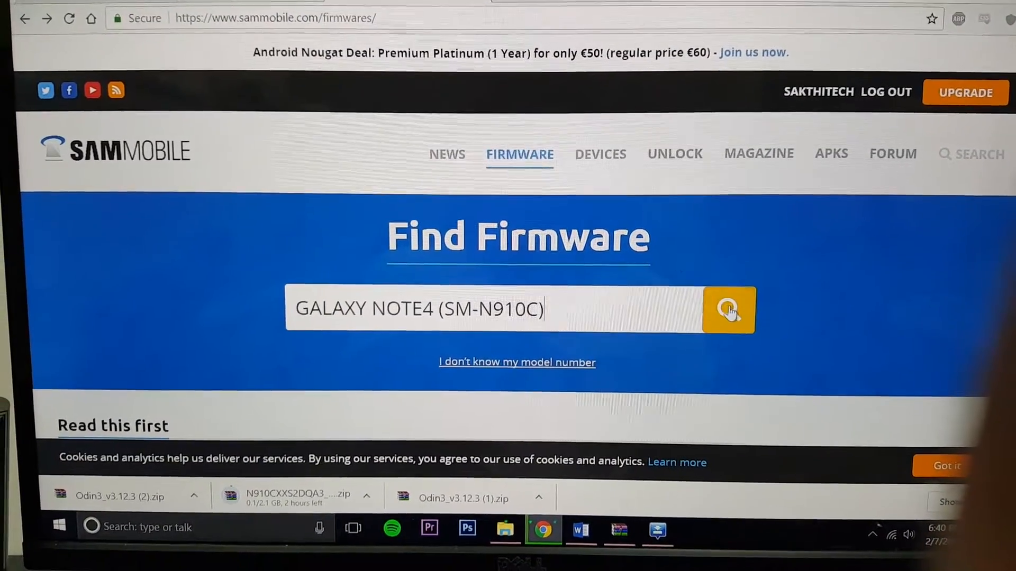
{"action": "left_click", "coordinate": [729, 311]}
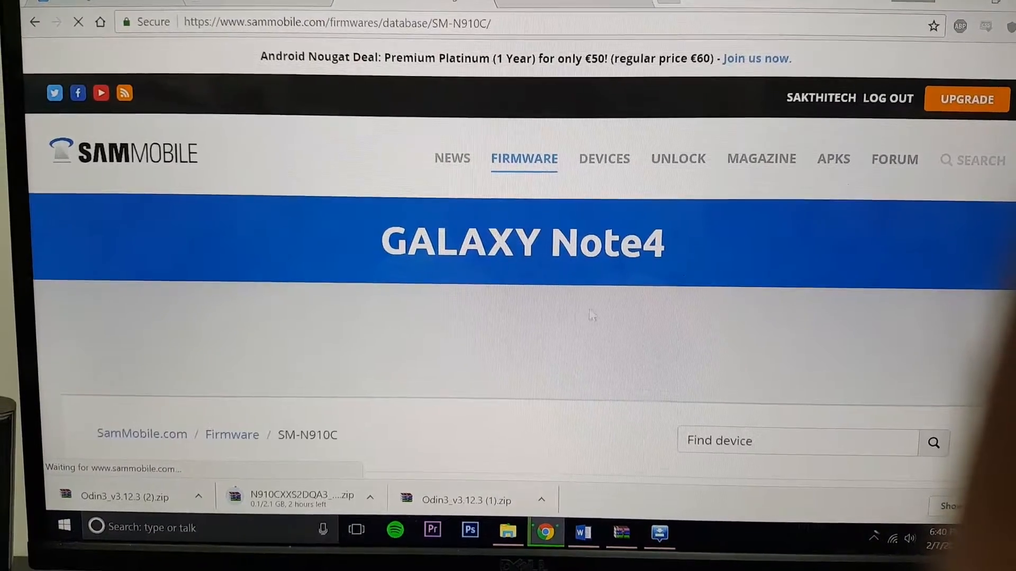
- Scroll through the SM-N910C firmware listing to the Malaysia (XME) download options
{"action": "scroll", "scroll_direction": "down", "scroll_amount": 3}
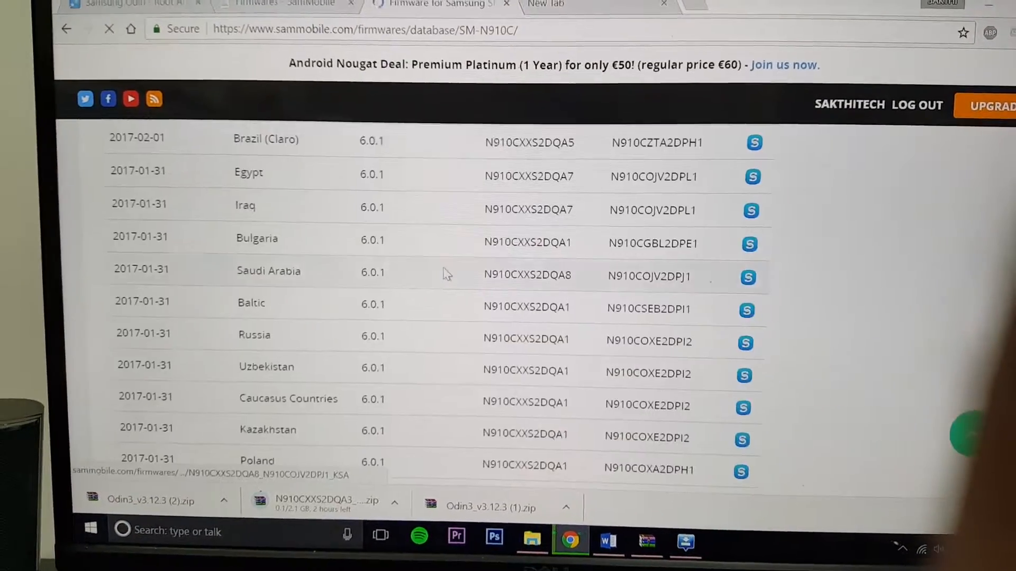
{"action": "scroll", "scroll_direction": "down", "scroll_amount": 3}
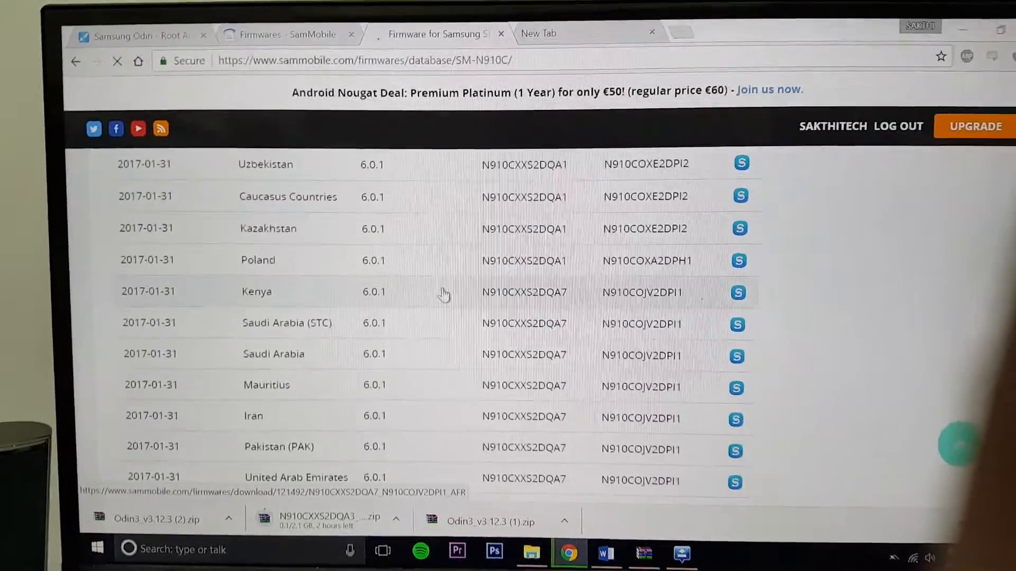
{"action": "scroll", "scroll_direction": "down", "scroll_amount": 3}
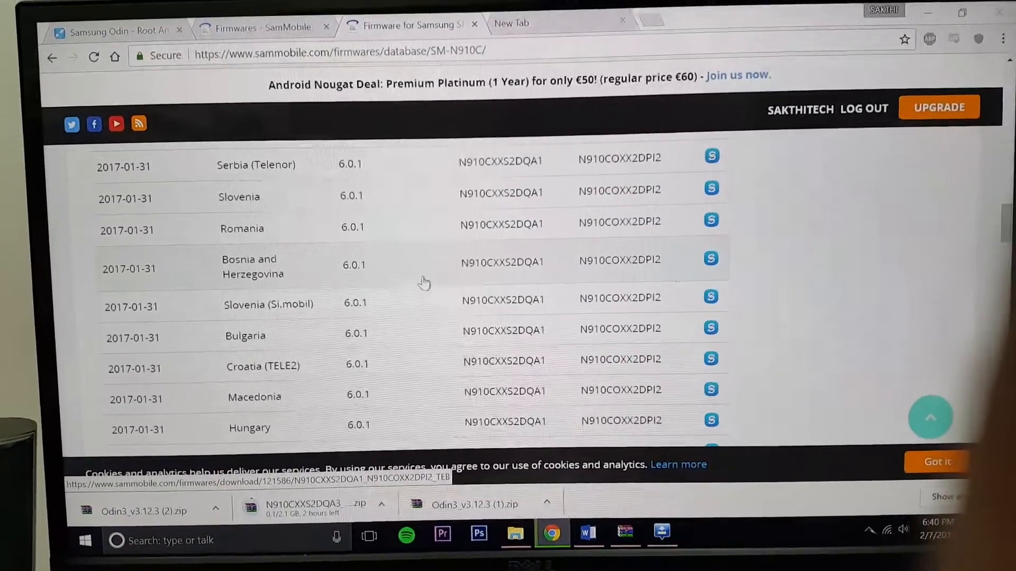
{"action": "scroll", "scroll_direction": "down", "scroll_amount": 3}
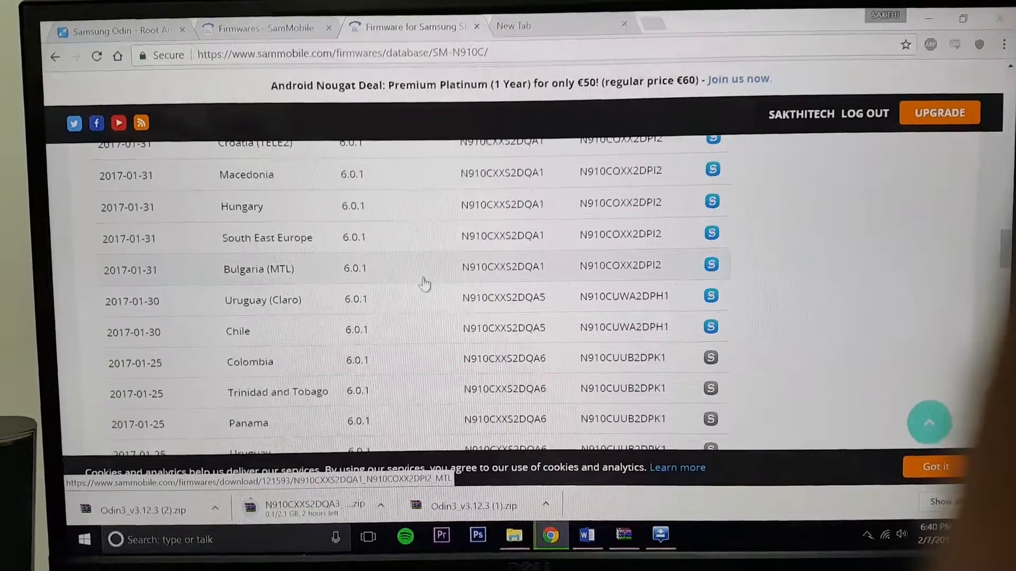
{"action": "scroll", "scroll_direction": "down", "scroll_amount": 3}
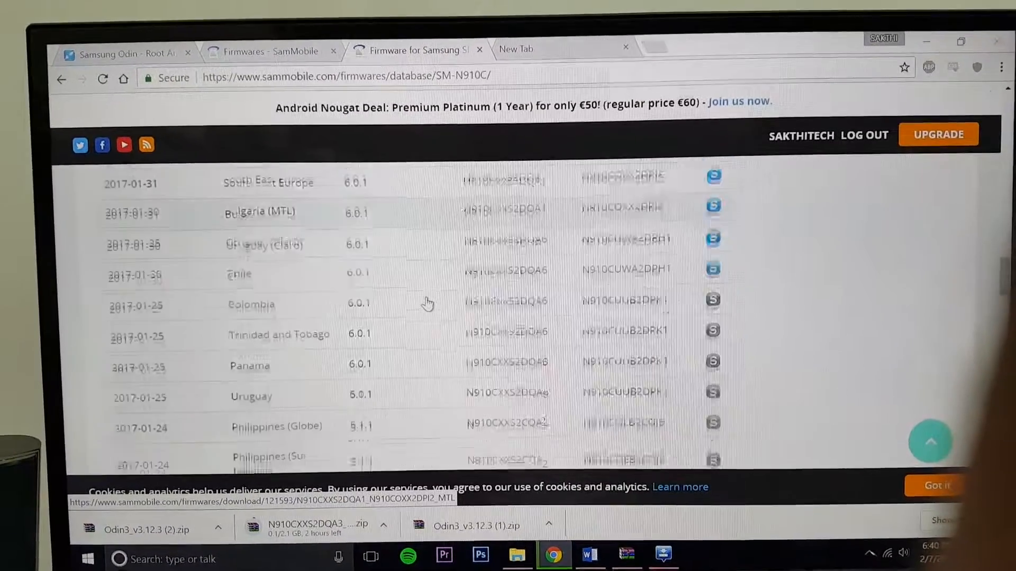
{"action": "scroll", "scroll_direction": "down", "scroll_amount": 3}
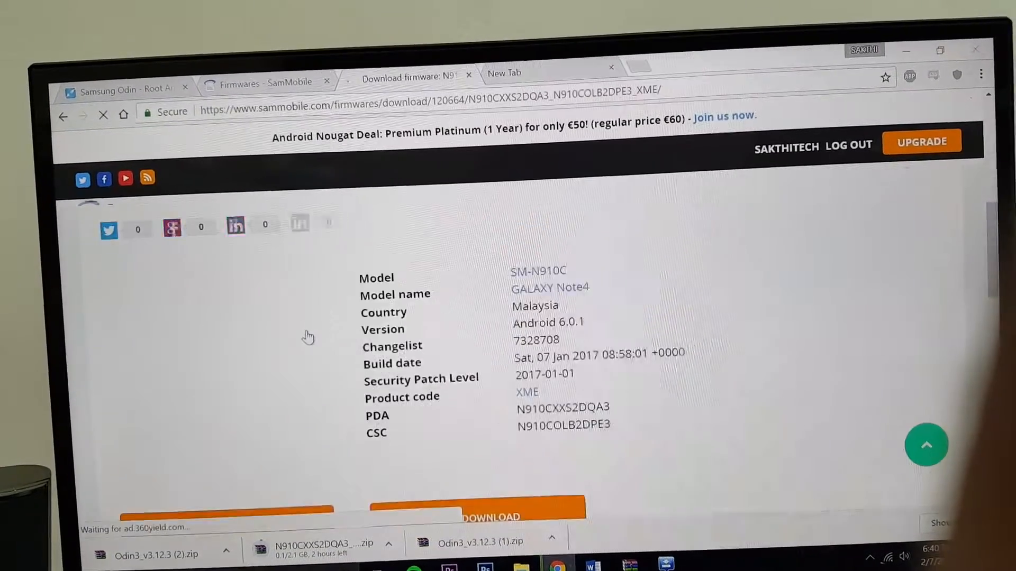
{"action": "scroll", "scroll_direction": "down", "scroll_amount": 3}
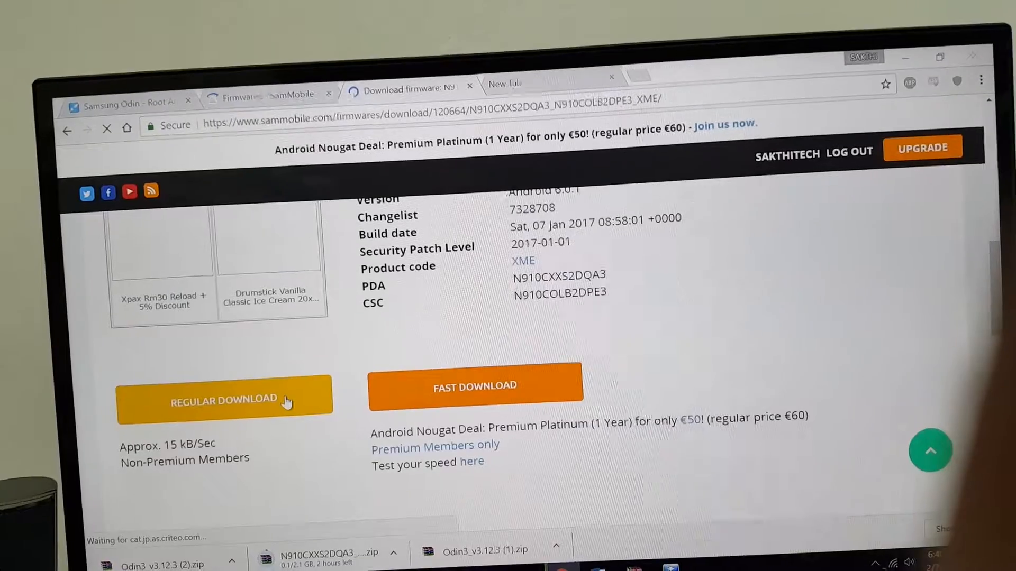